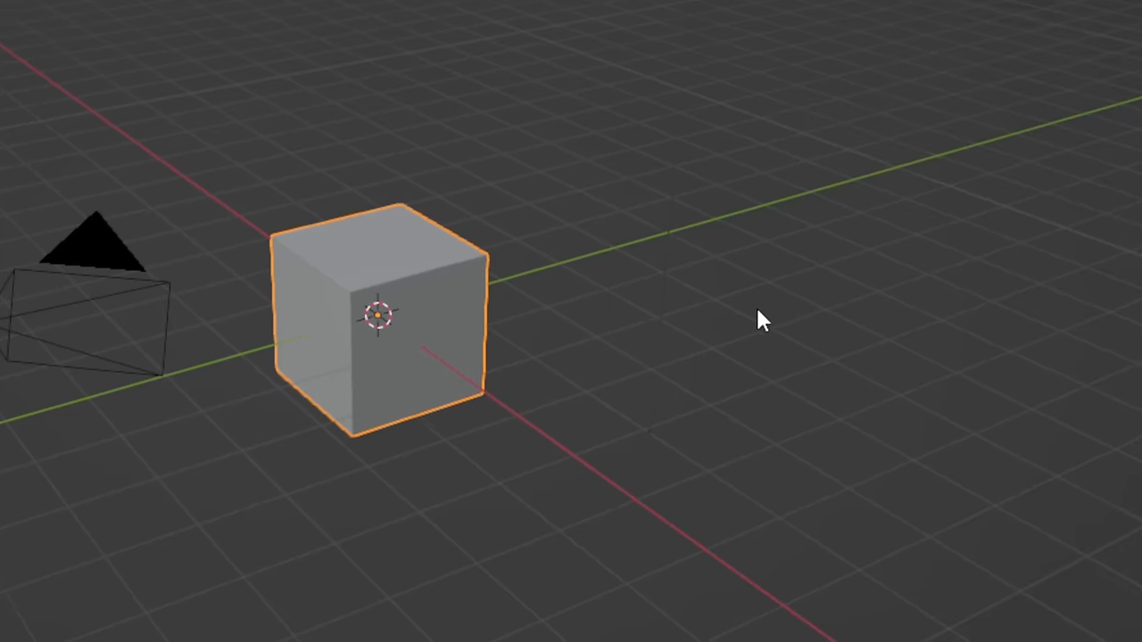
- Switch to the UV Editing workspace showing the cube's T-shaped unwrap beside the 3D view
{"action": "left_click", "coordinate": [760, 303]}
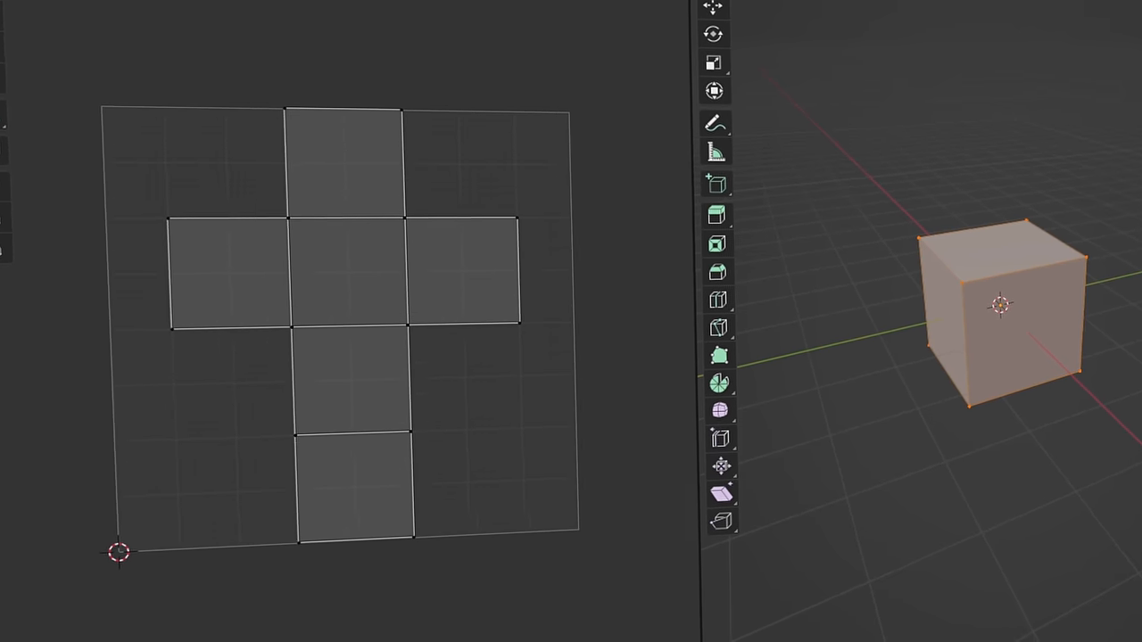
{"action": "left_click", "coordinate": [282, 8]}
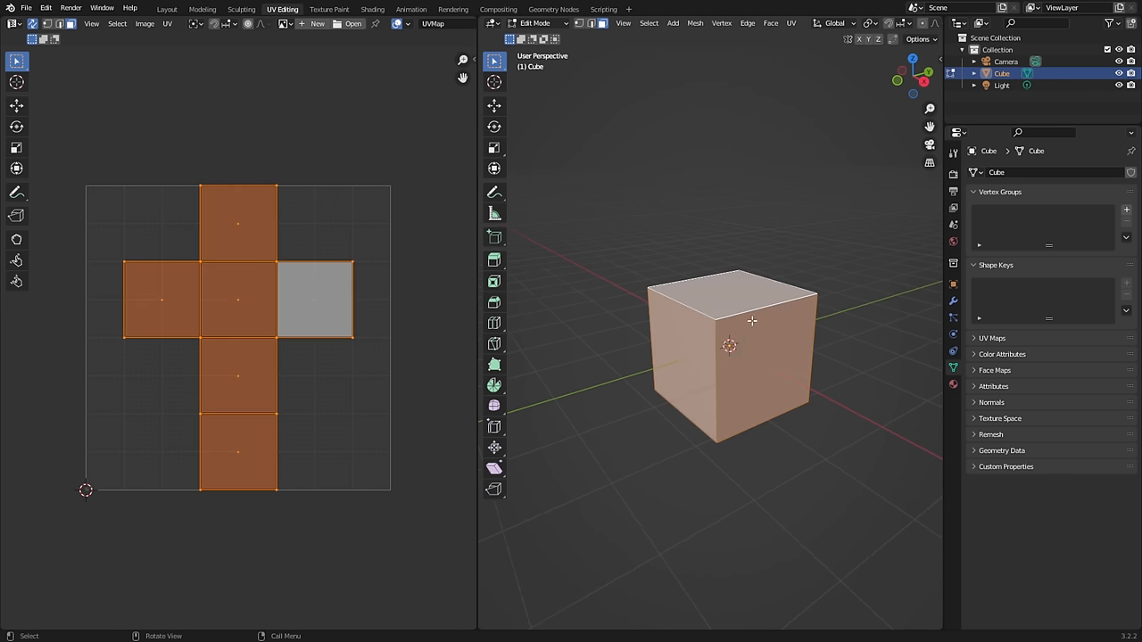
- Reset the cube's UV mapping via the U menu, discarding the cross layout
{"action": "key", "text": "u"}
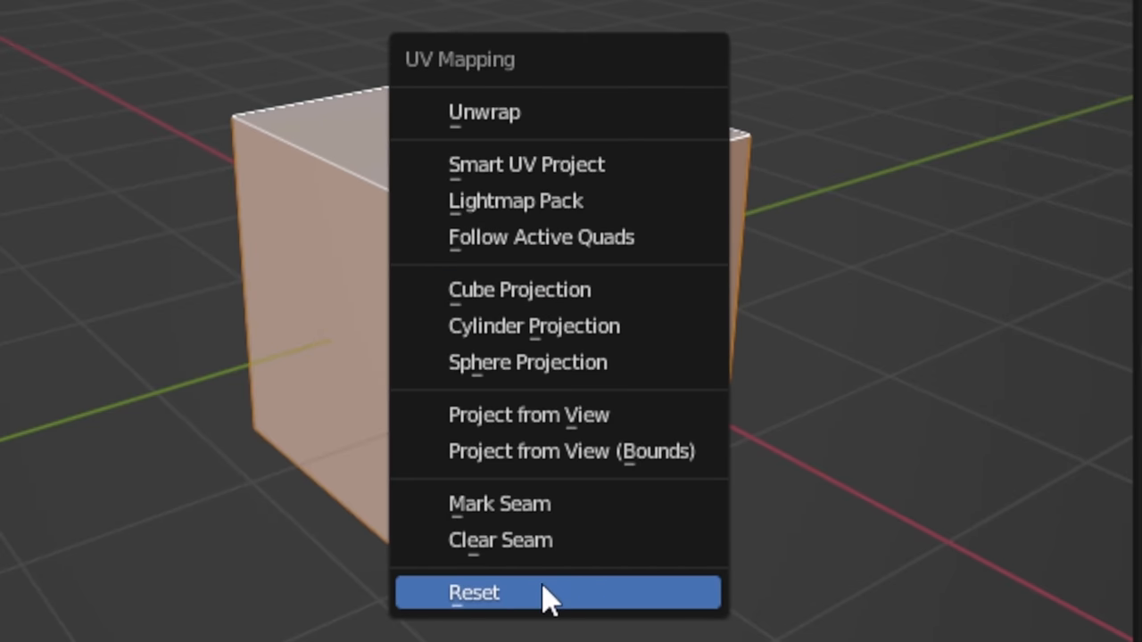
{"action": "left_click", "coordinate": [474, 592]}
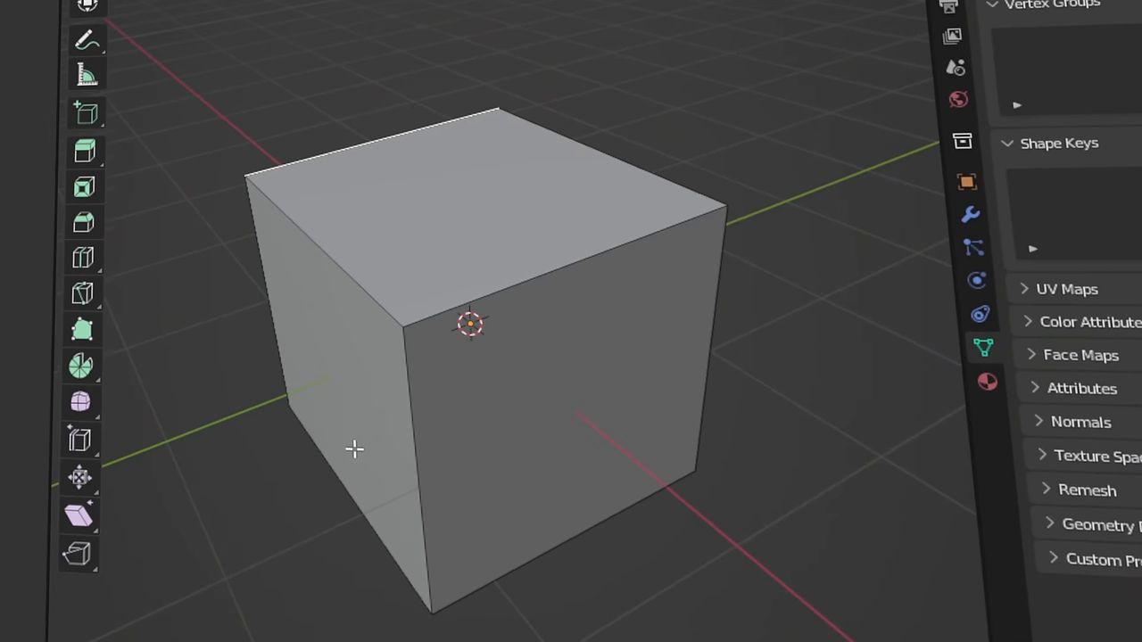
- Clear the seams from the cube's selected edges via Clear Seam
{"action": "left_click", "coordinate": [282, 9]}
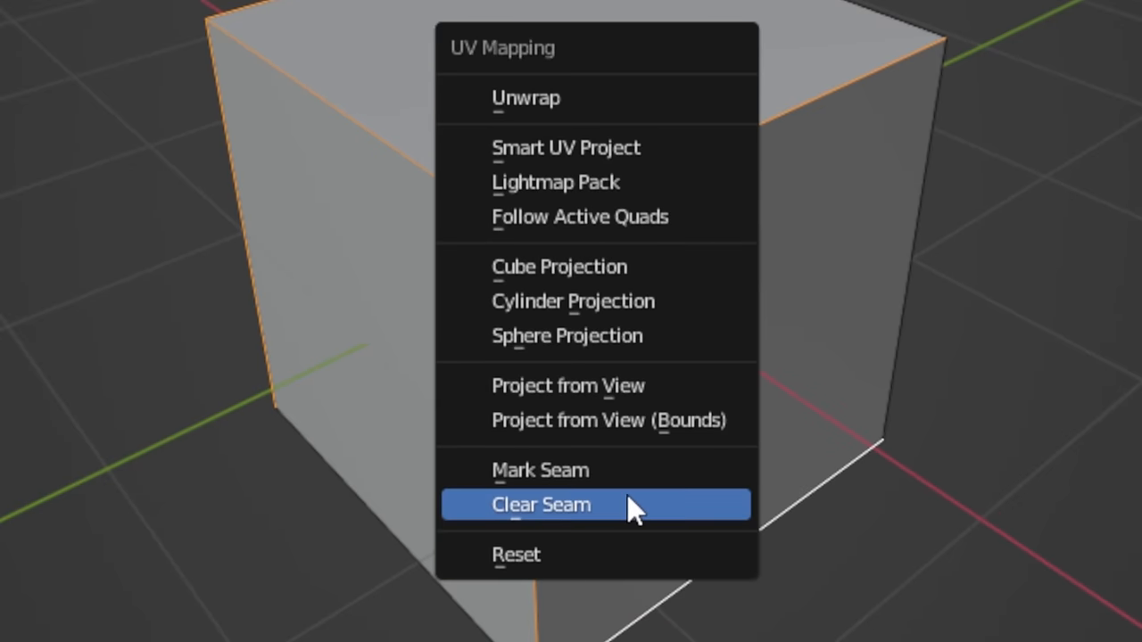
{"action": "left_click", "coordinate": [541, 504]}
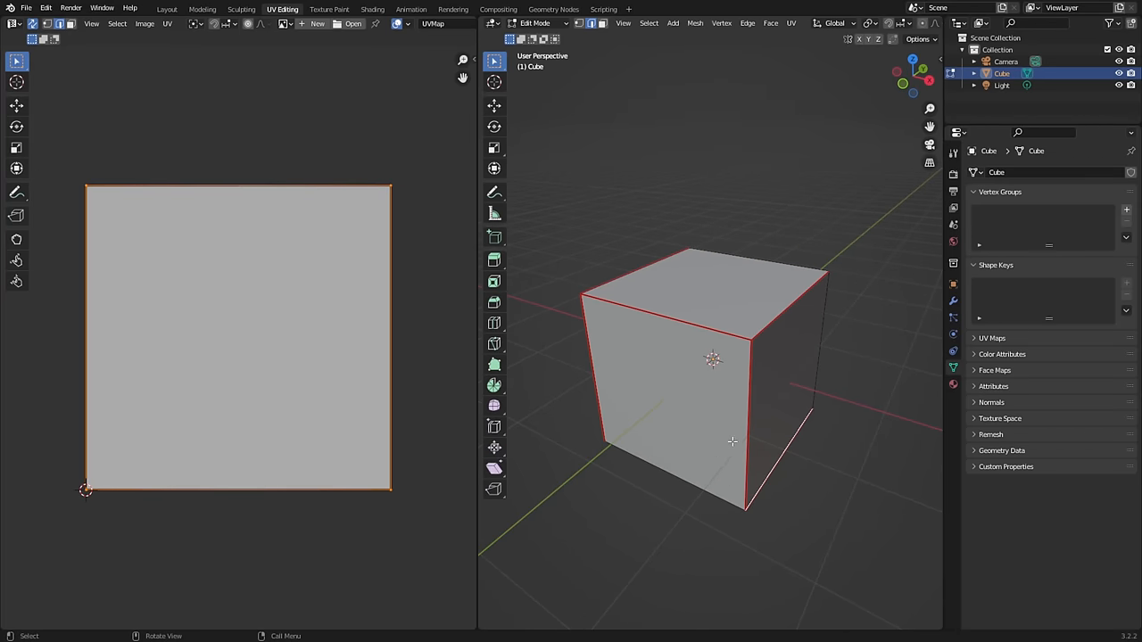
- Unwrap the cube's UVs again so the layout fills one full square
{"action": "key", "text": "a"}
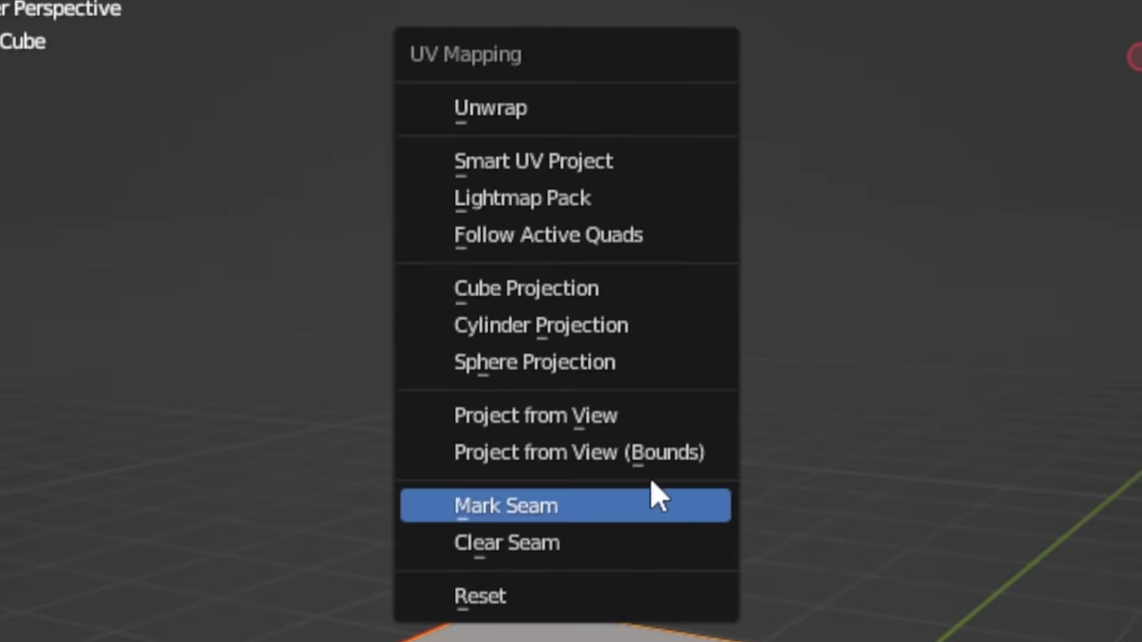
{"action": "mouse_move", "coordinate": [522, 107]}
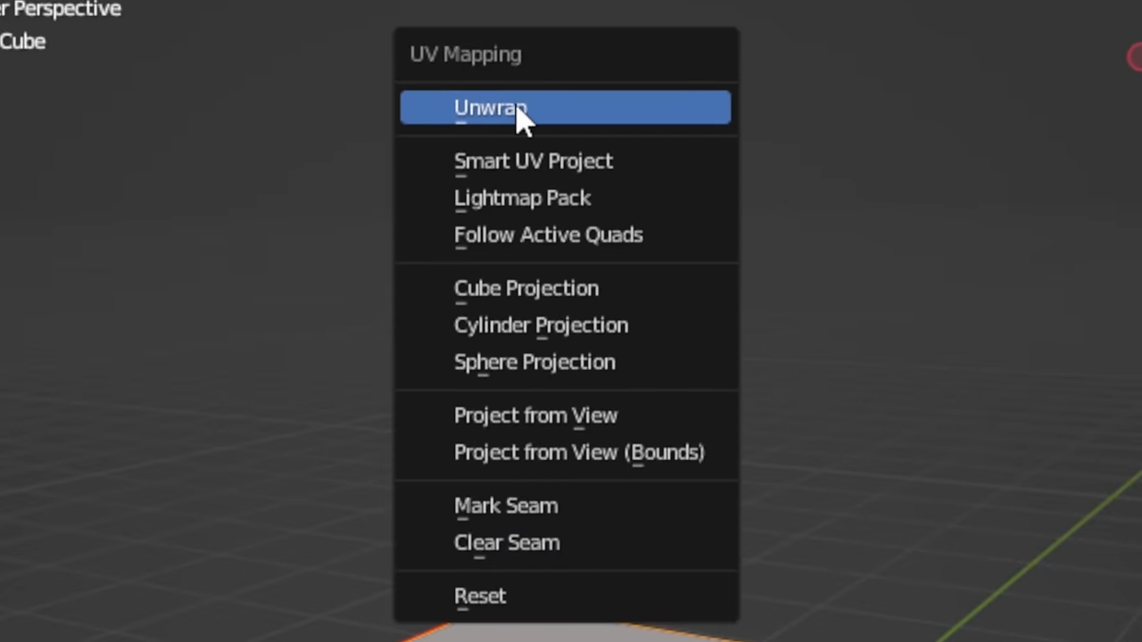
{"action": "left_click", "coordinate": [491, 107]}
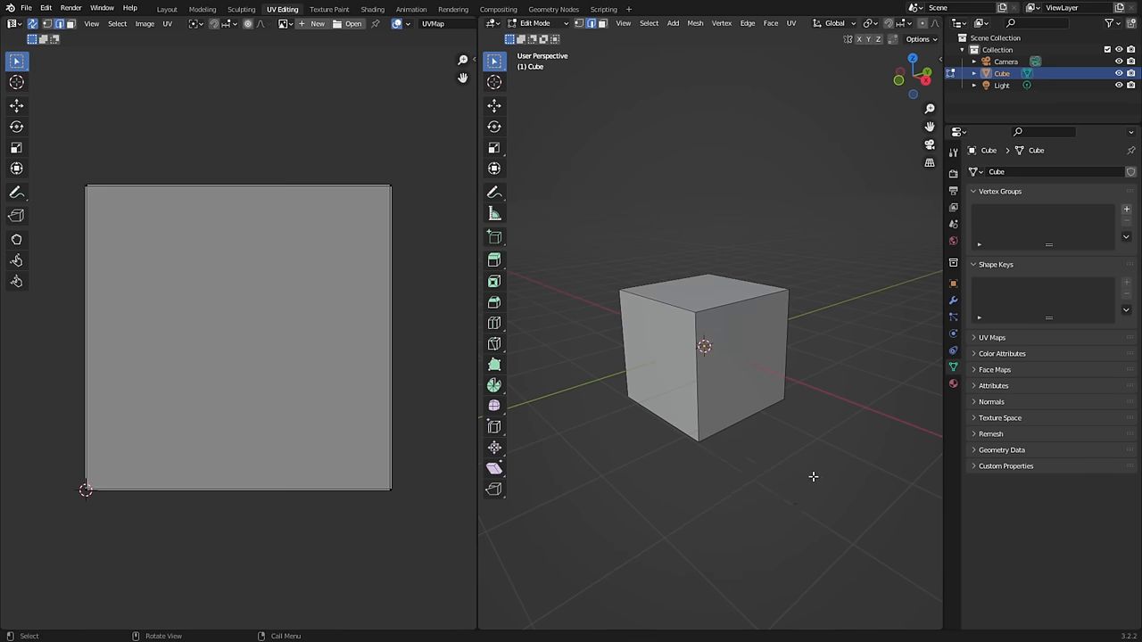
{"action": "mouse_move", "coordinate": [739, 402]}
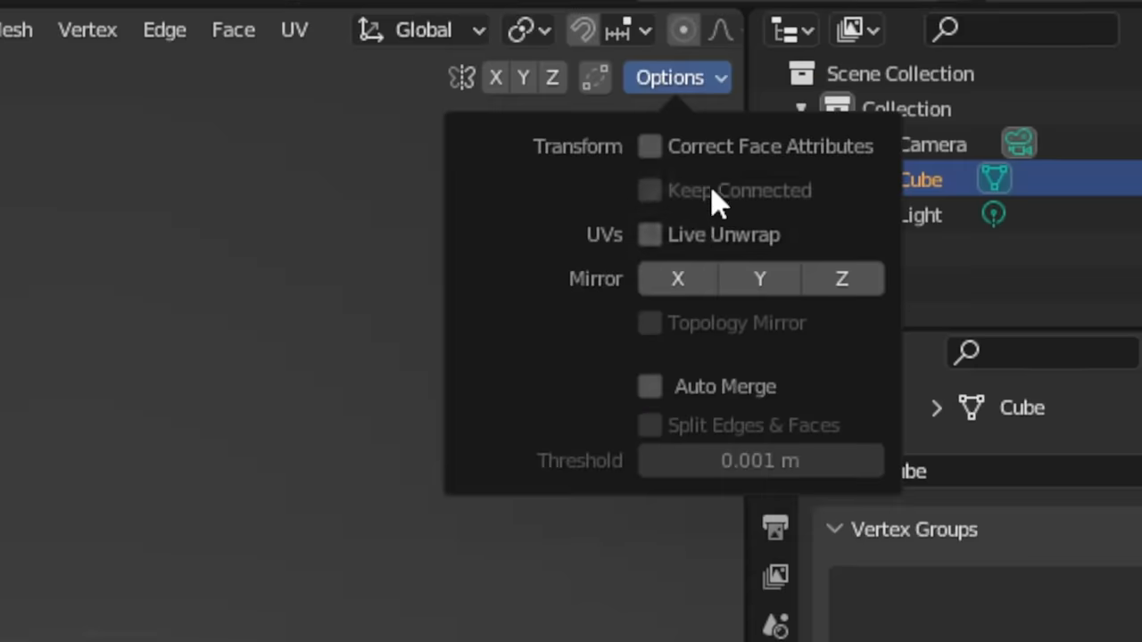
- Enable Live Unwrap in the viewport Options so UVs update as seams change
{"action": "left_click", "coordinate": [649, 234]}
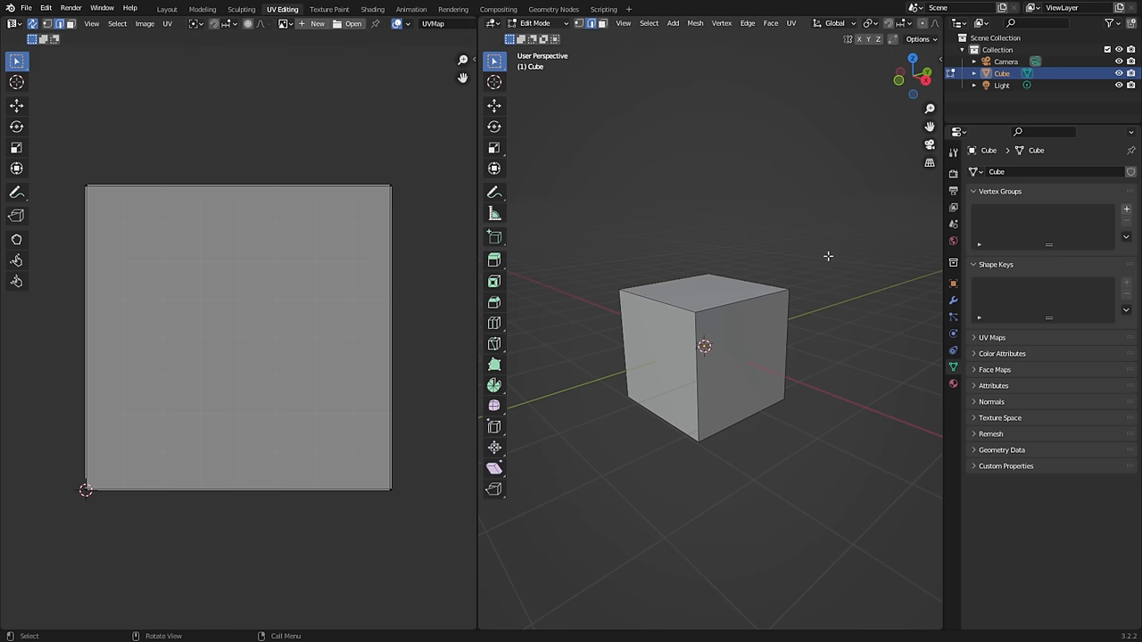
{"action": "mouse_move", "coordinate": [838, 241]}
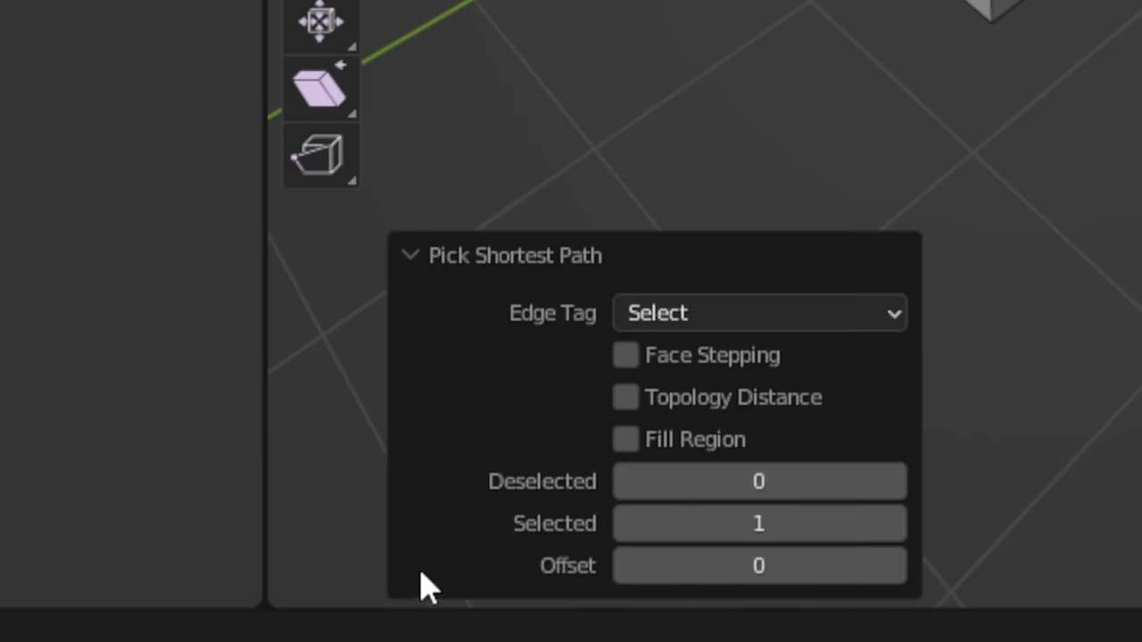
- Set the Pick Shortest Path Edge Tag option to Tag Seam
{"action": "left_click", "coordinate": [757, 313]}
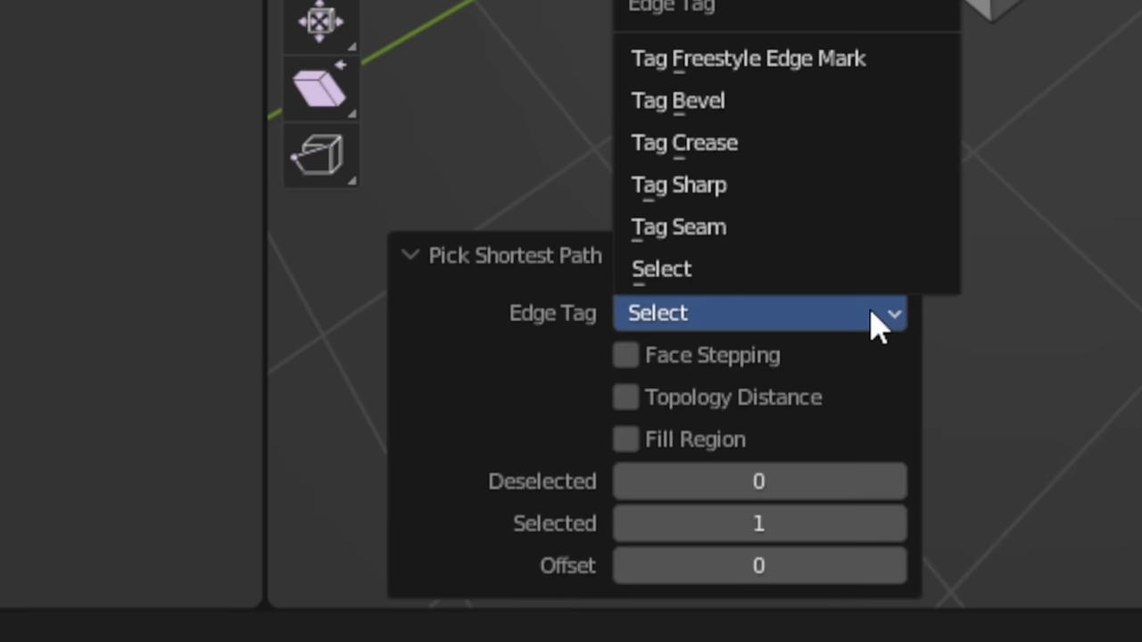
{"action": "mouse_move", "coordinate": [762, 226]}
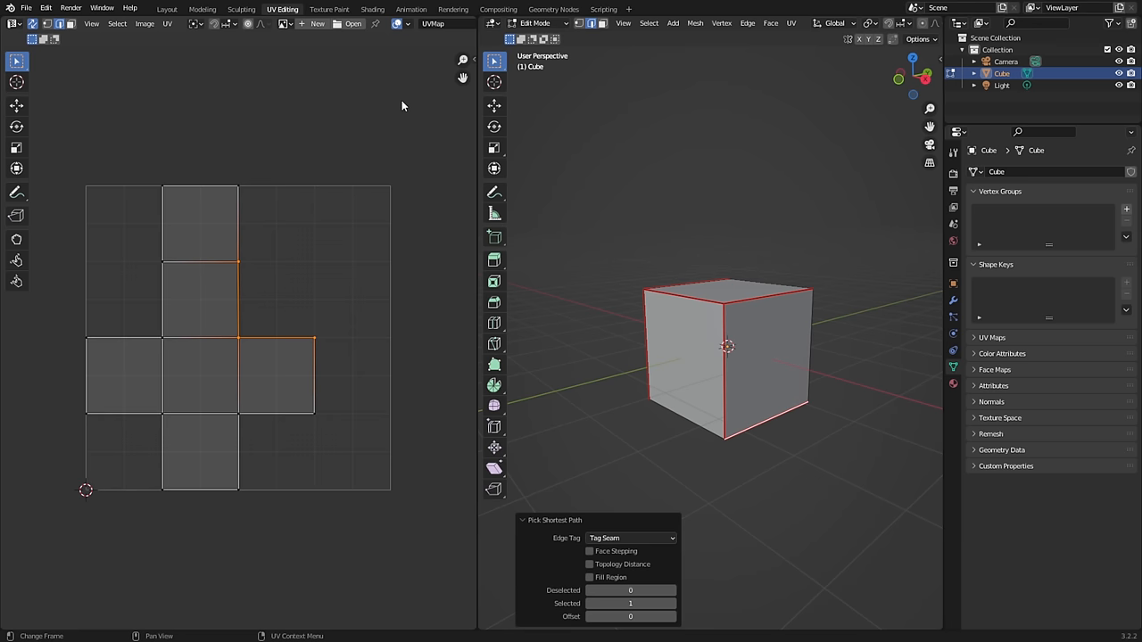
- Tag another cube edge path as a seam so the live UVs split into cross squares
{"action": "left_click", "coordinate": [374, 24]}
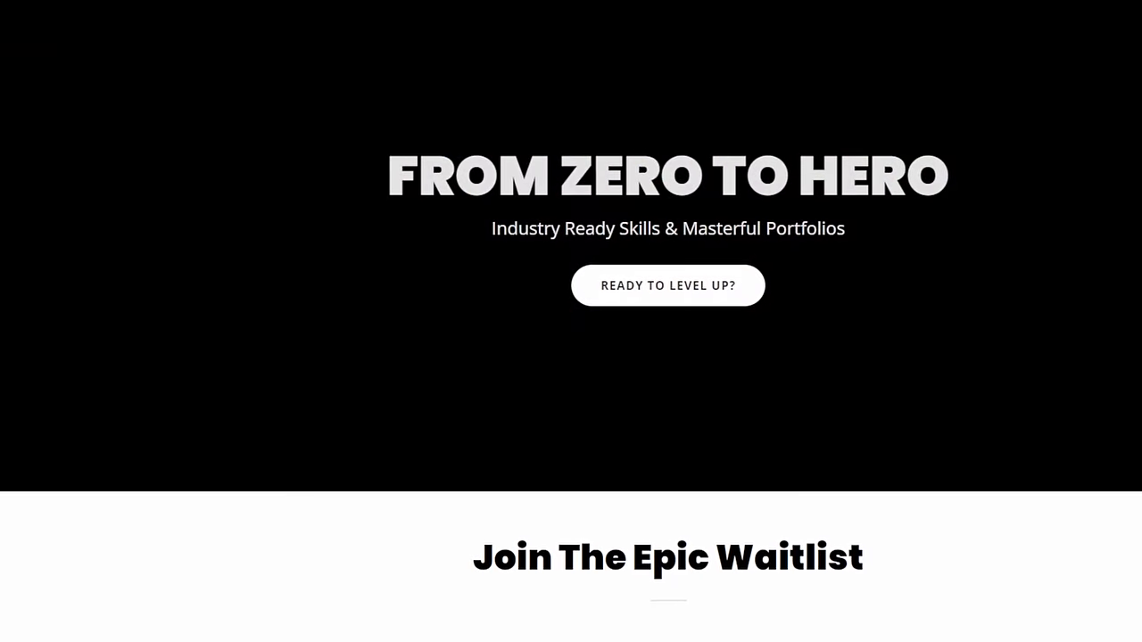
- Scroll the waitlist web page down to the 50%-off signup form
{"action": "scroll", "scroll_direction": "down", "scroll_amount": 3}
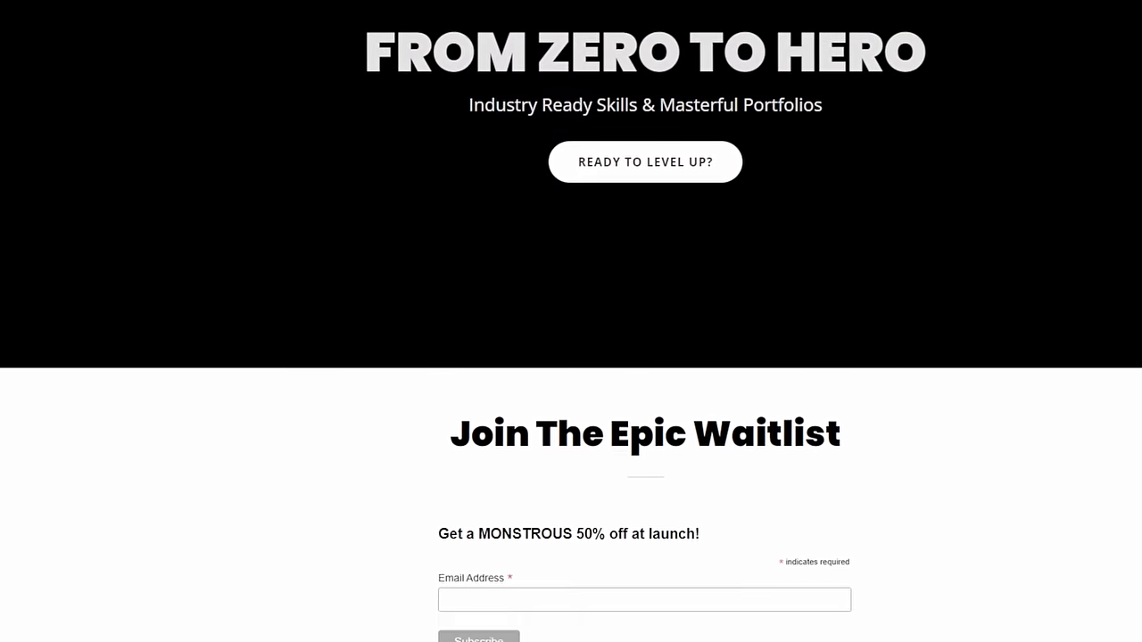